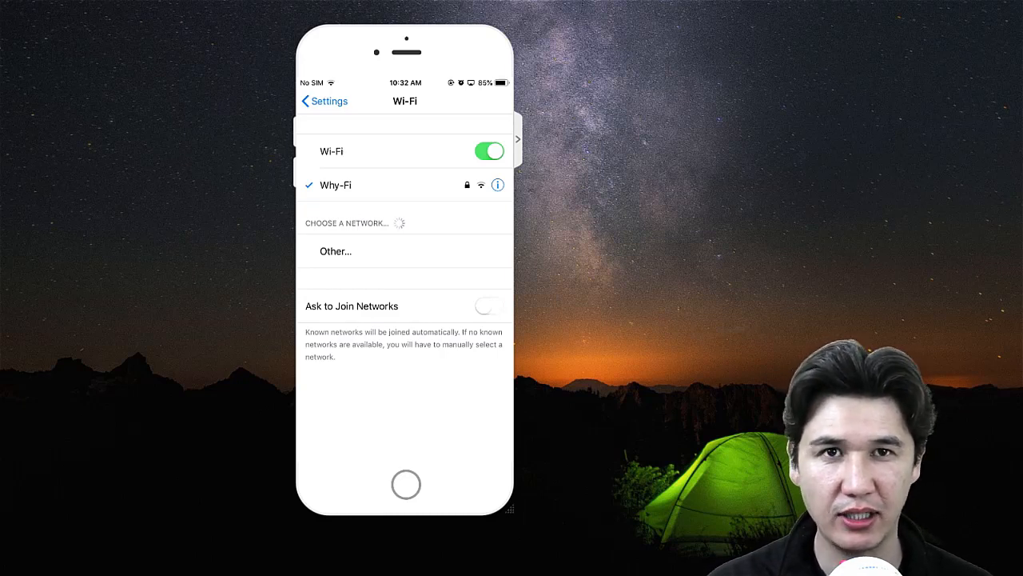
mouse_move(502, 198)
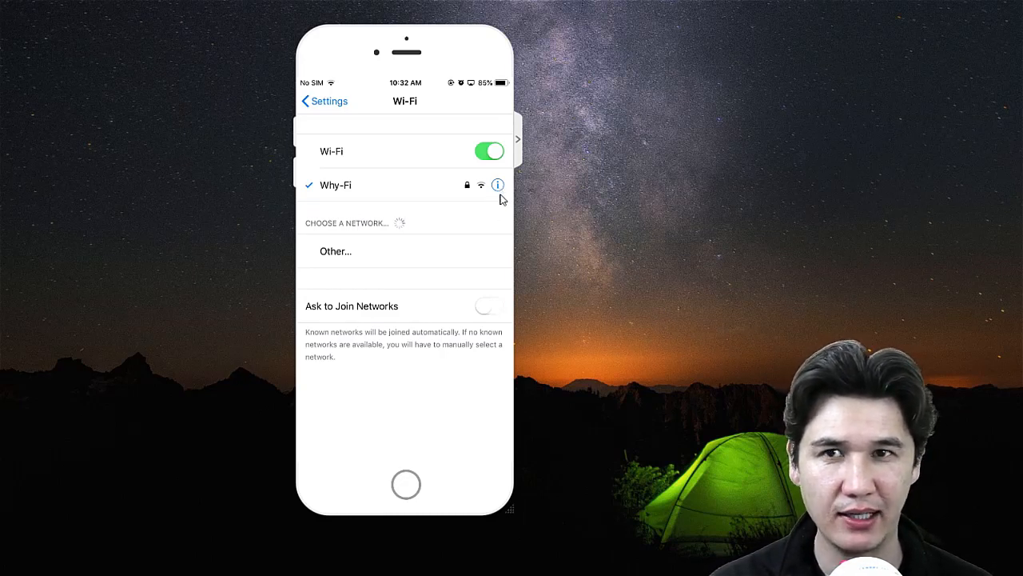
mouse_move(586, 249)
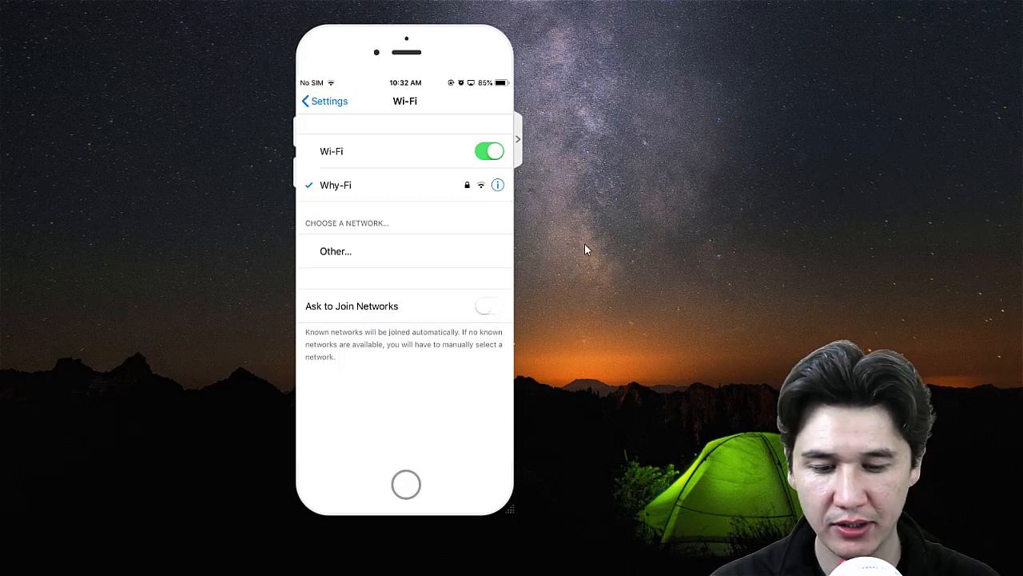
Go back to the Wi-Fi list, reopen Why-Fi's details and reach Configure IPv4.
left_click(496, 185)
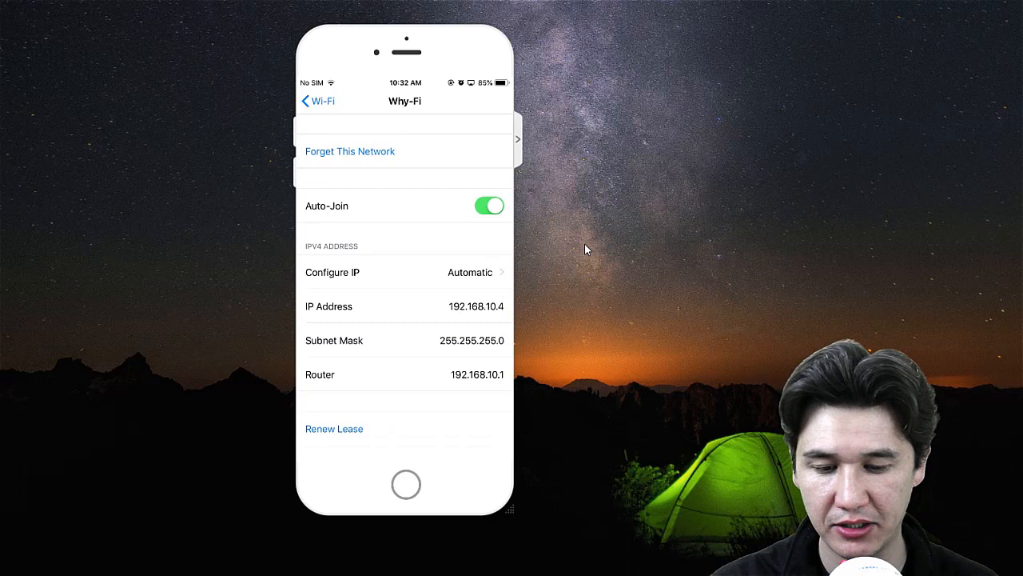
mouse_move(459, 381)
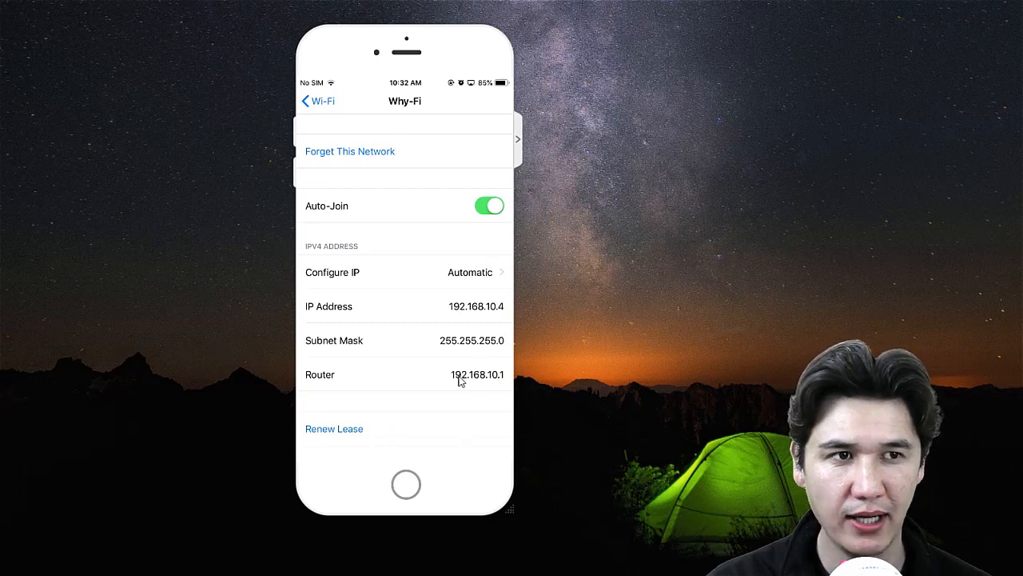
mouse_move(430, 305)
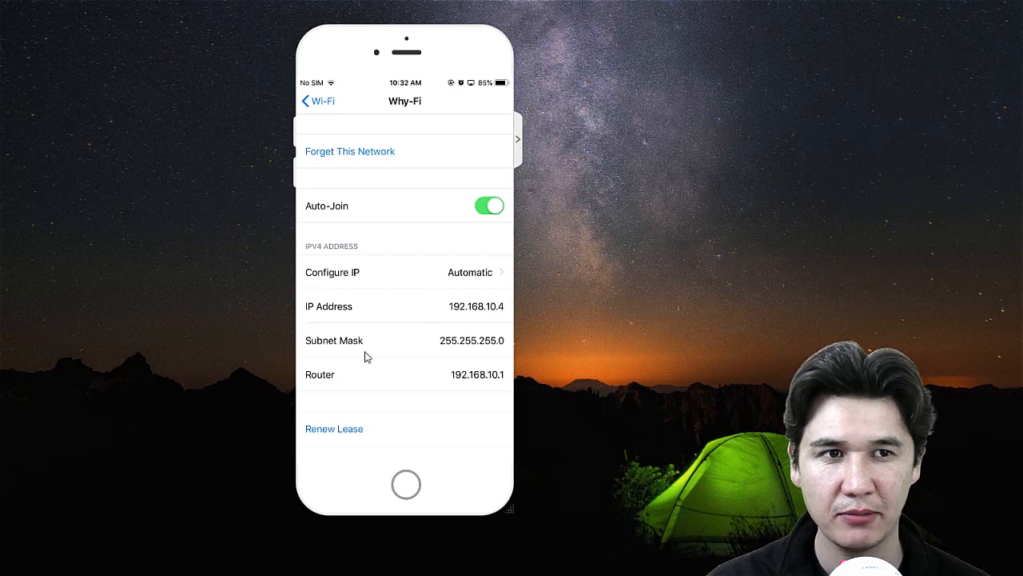
mouse_move(460, 383)
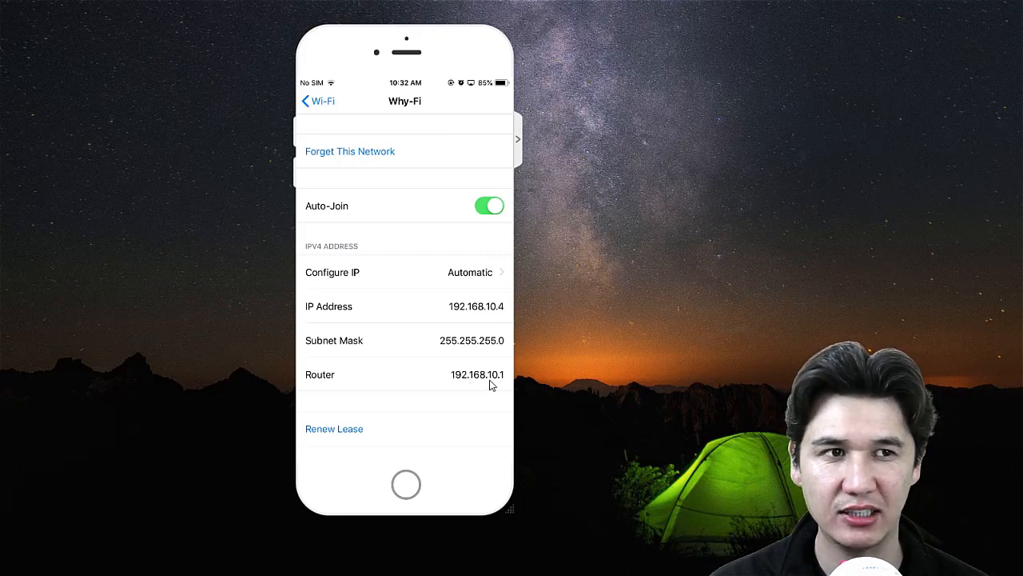
mouse_move(358, 351)
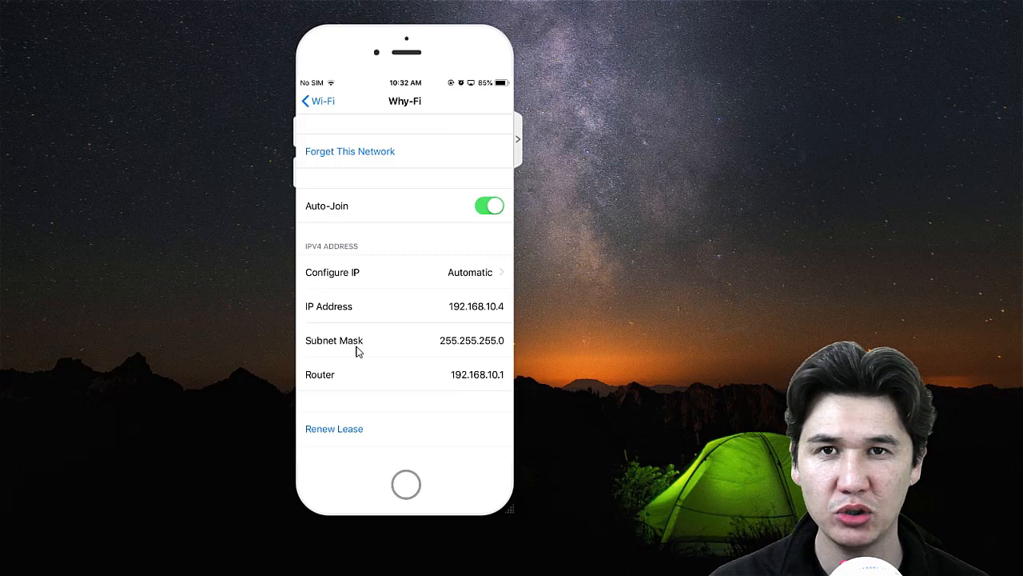
mouse_move(435, 357)
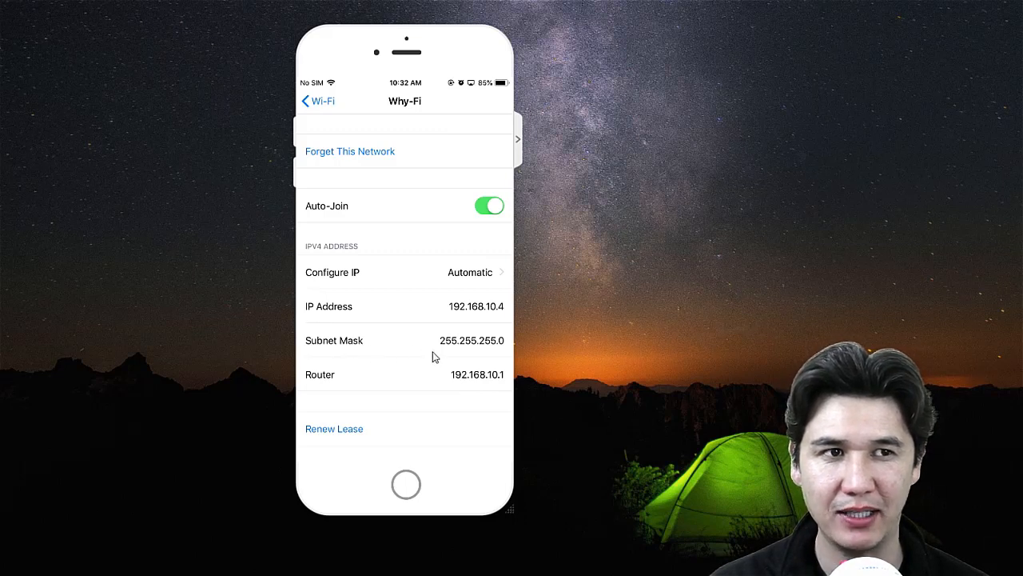
mouse_move(329, 314)
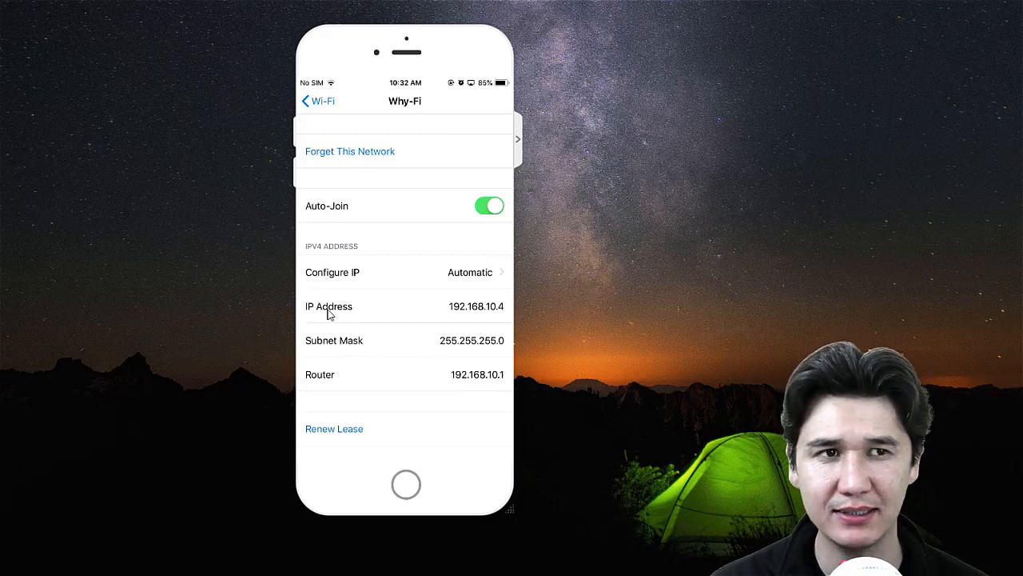
mouse_move(493, 316)
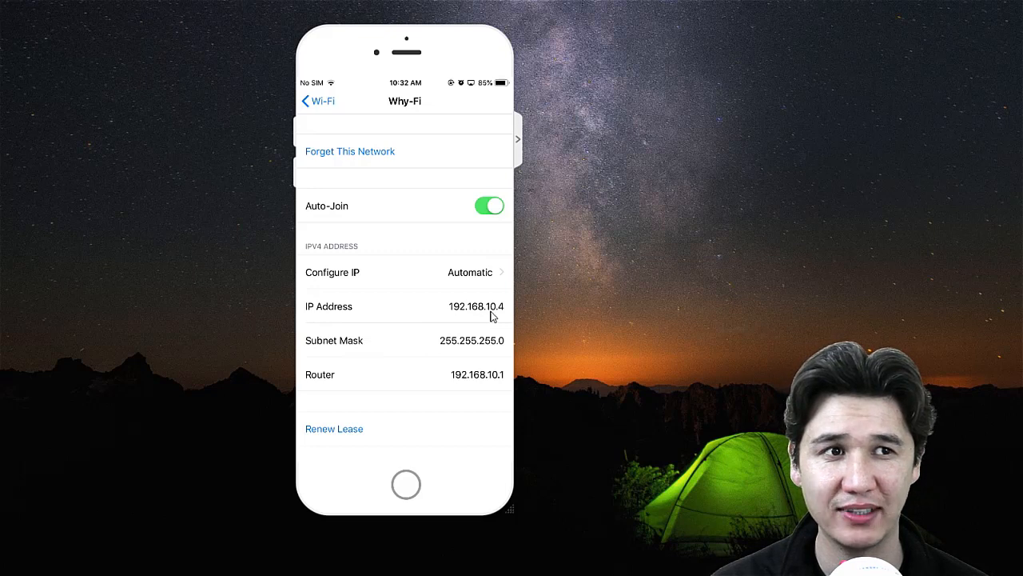
mouse_move(505, 319)
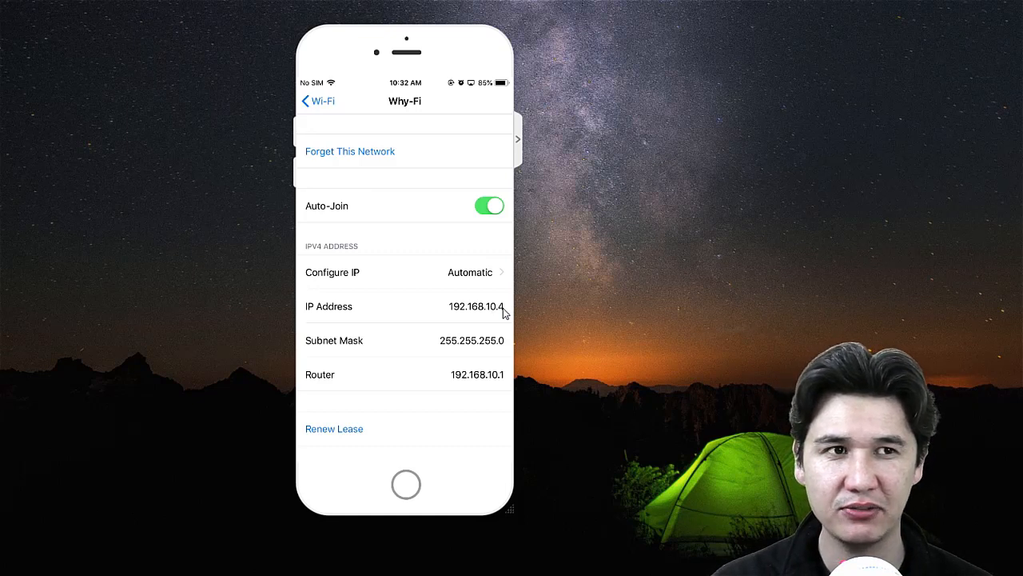
mouse_move(498, 319)
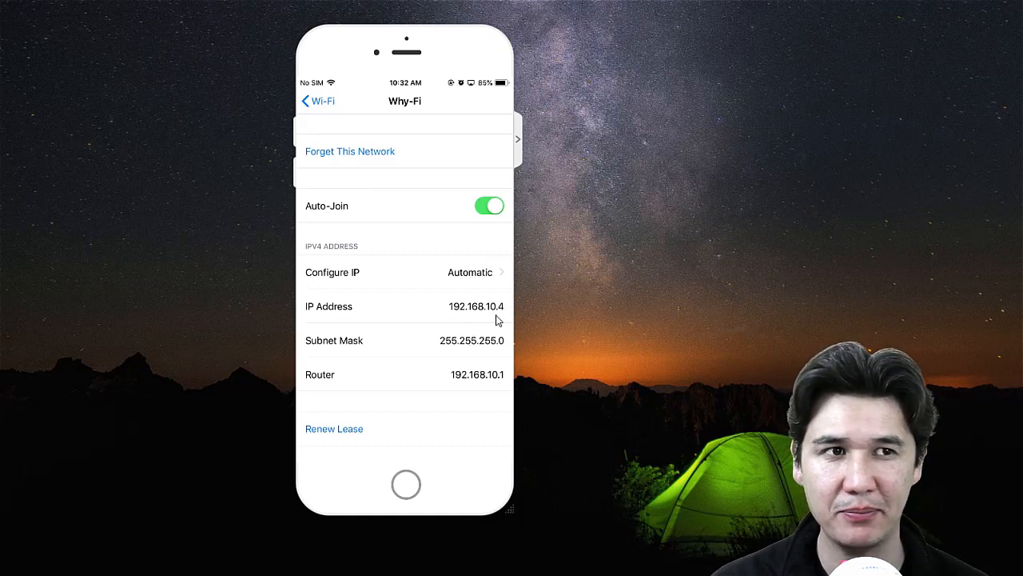
mouse_move(470, 318)
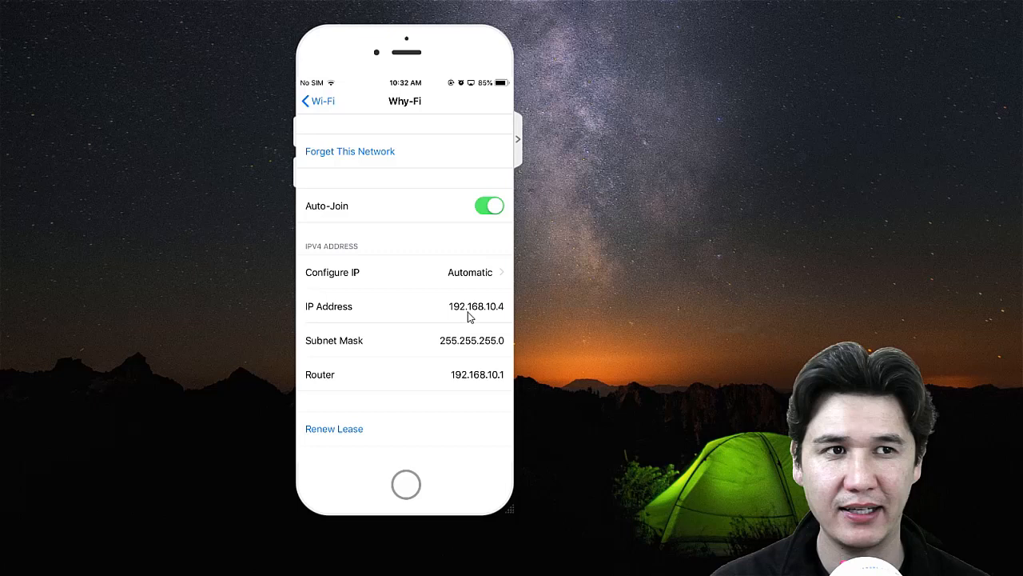
mouse_move(493, 319)
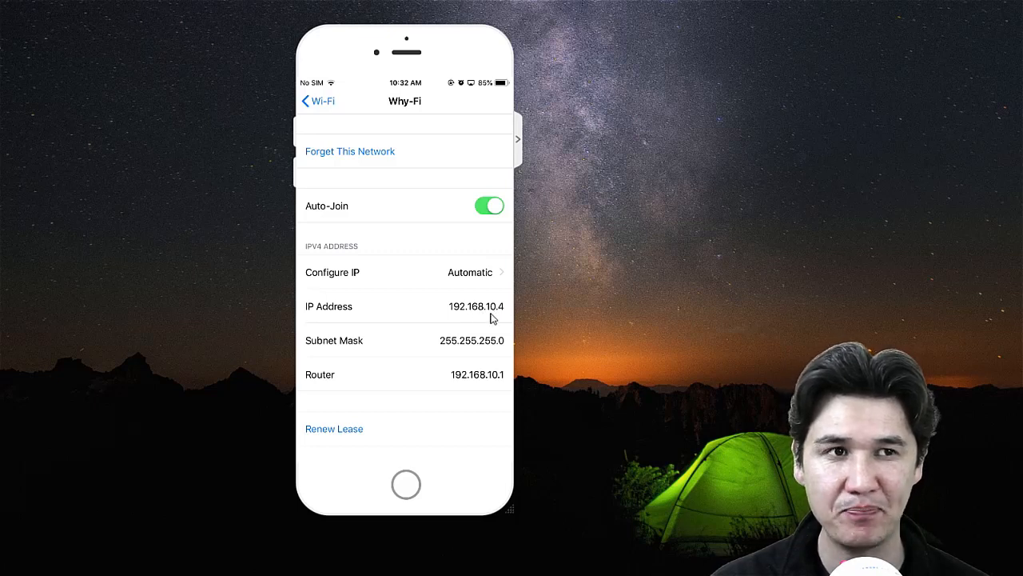
mouse_move(504, 319)
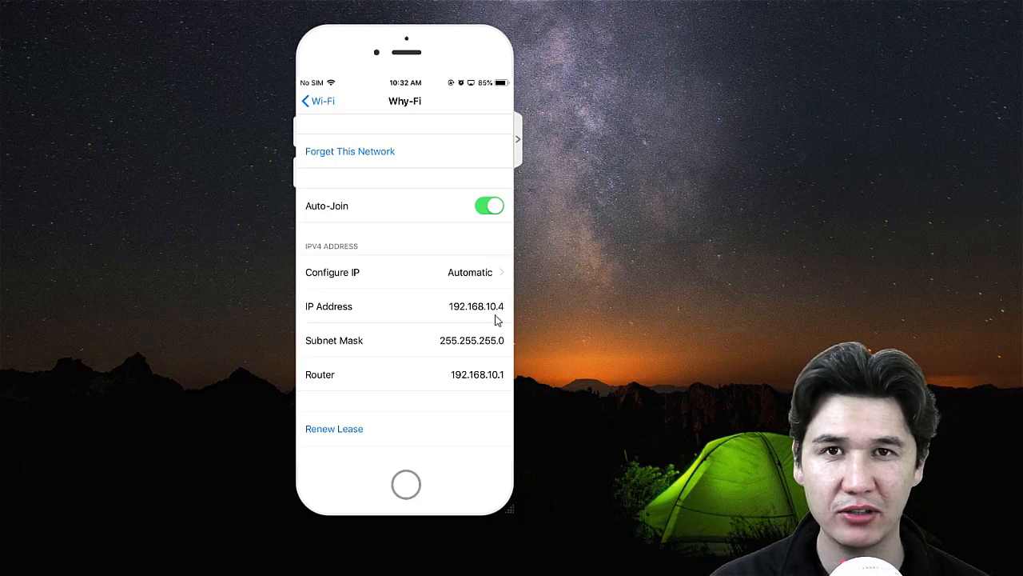
mouse_move(455, 312)
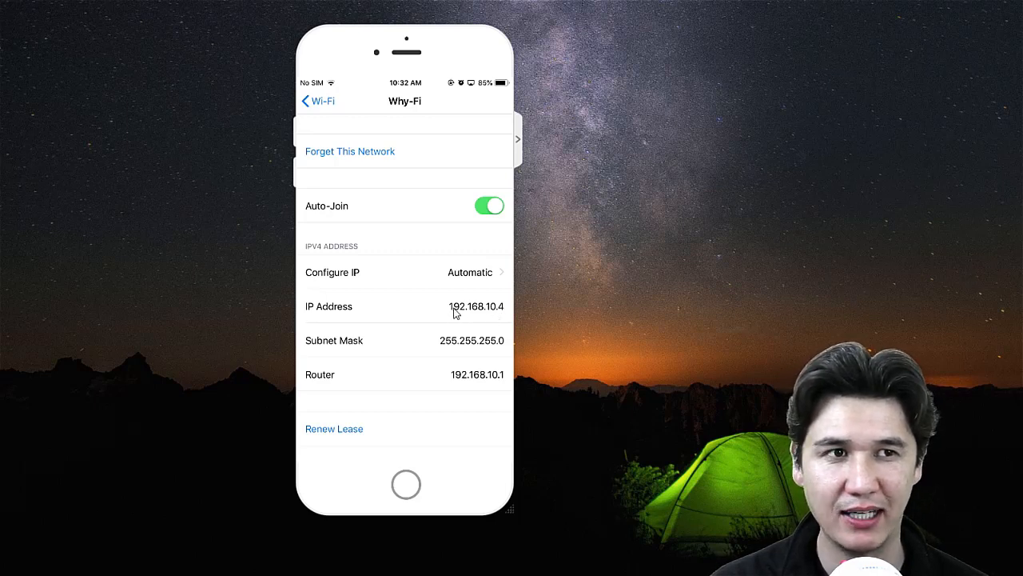
mouse_move(506, 319)
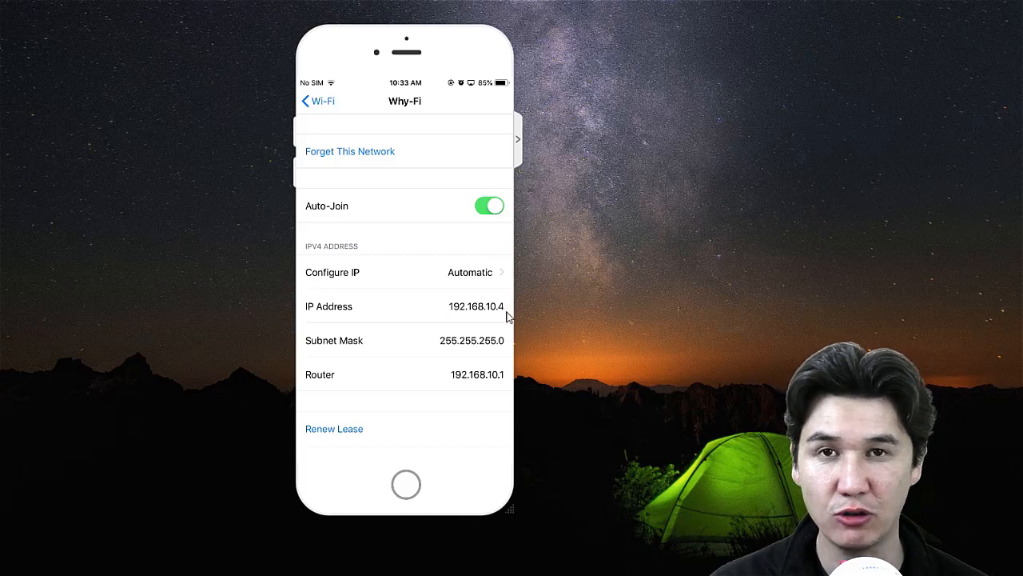
mouse_move(521, 314)
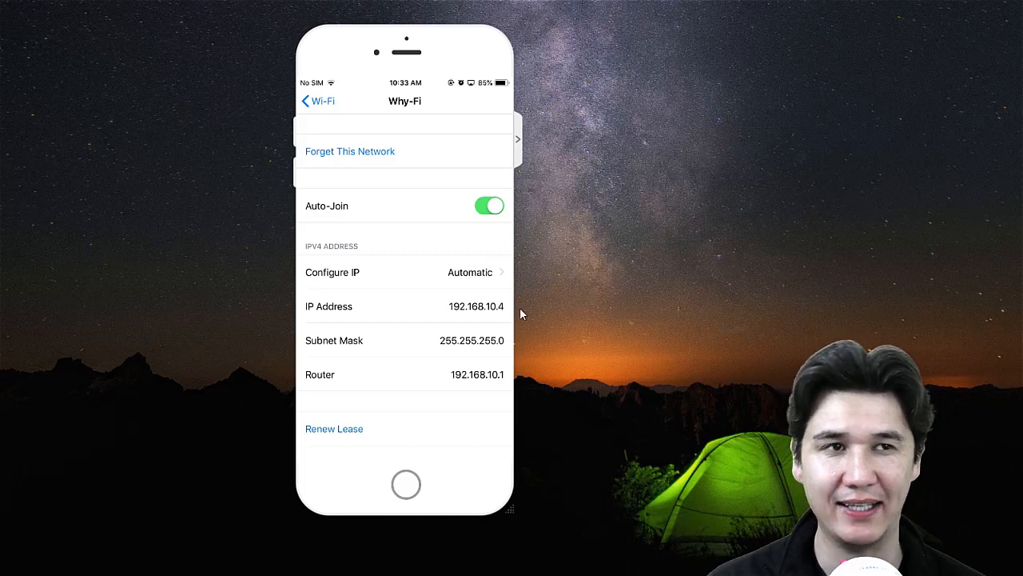
mouse_move(518, 302)
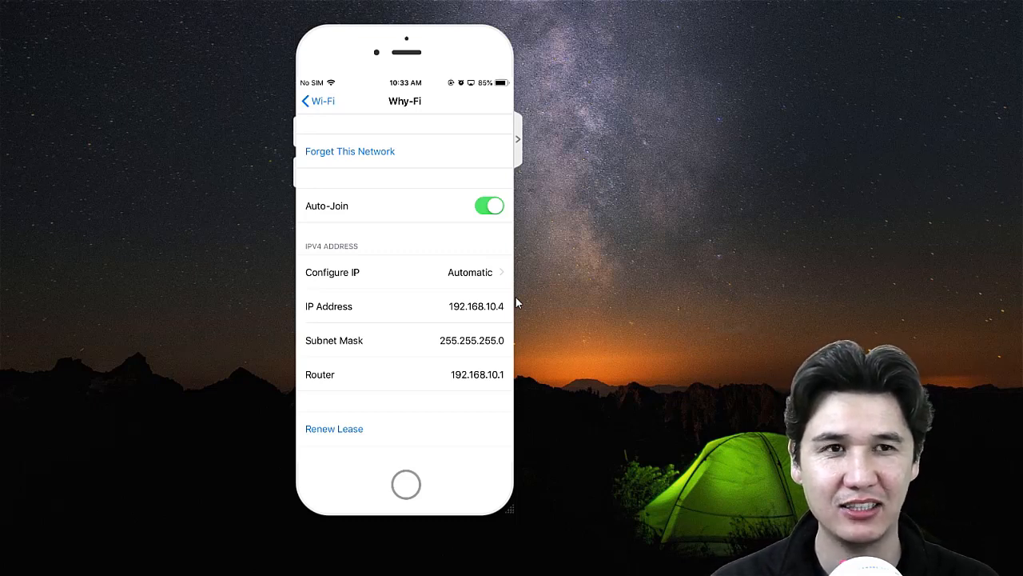
mouse_move(489, 321)
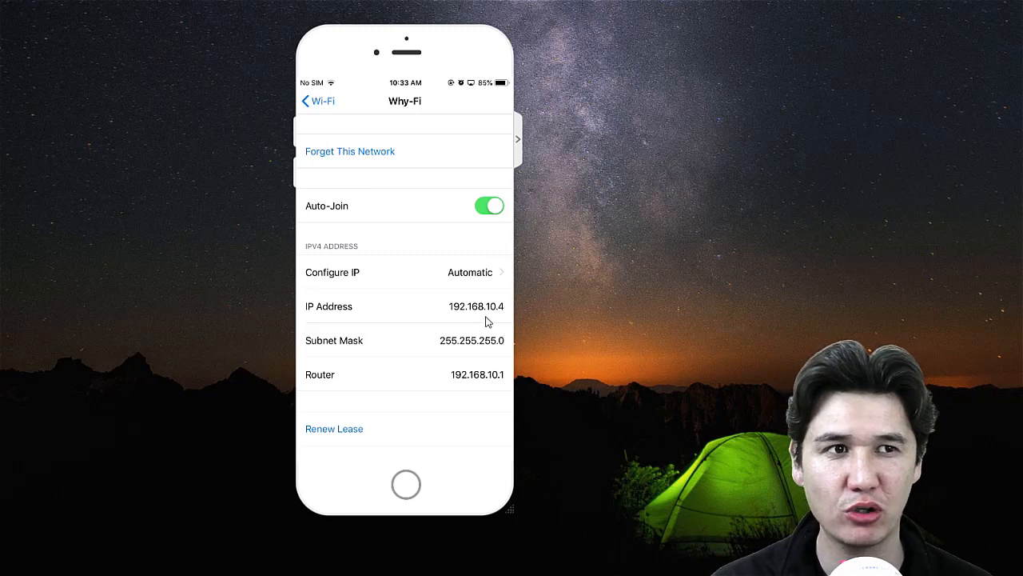
mouse_move(501, 316)
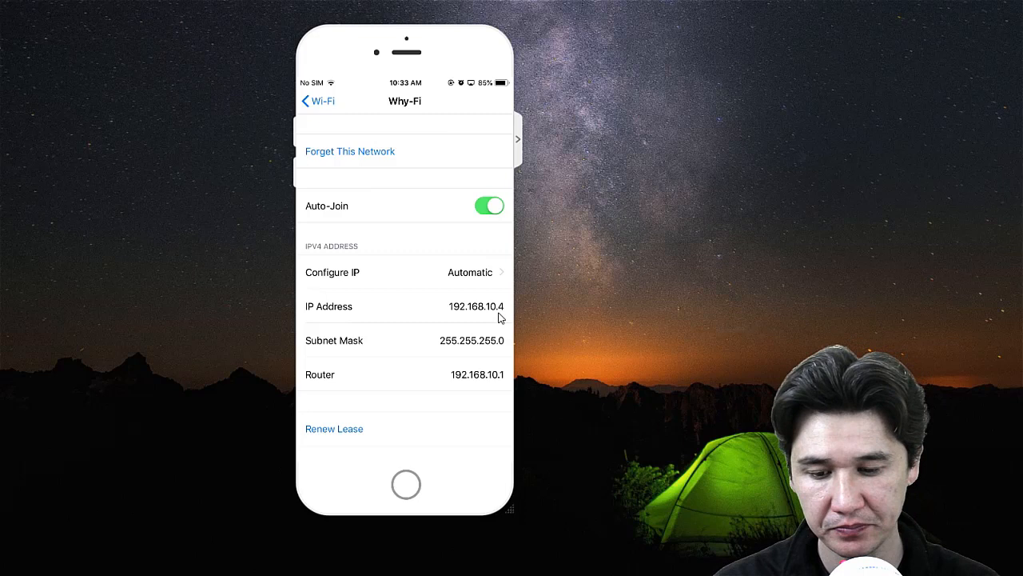
left_click(316, 101)
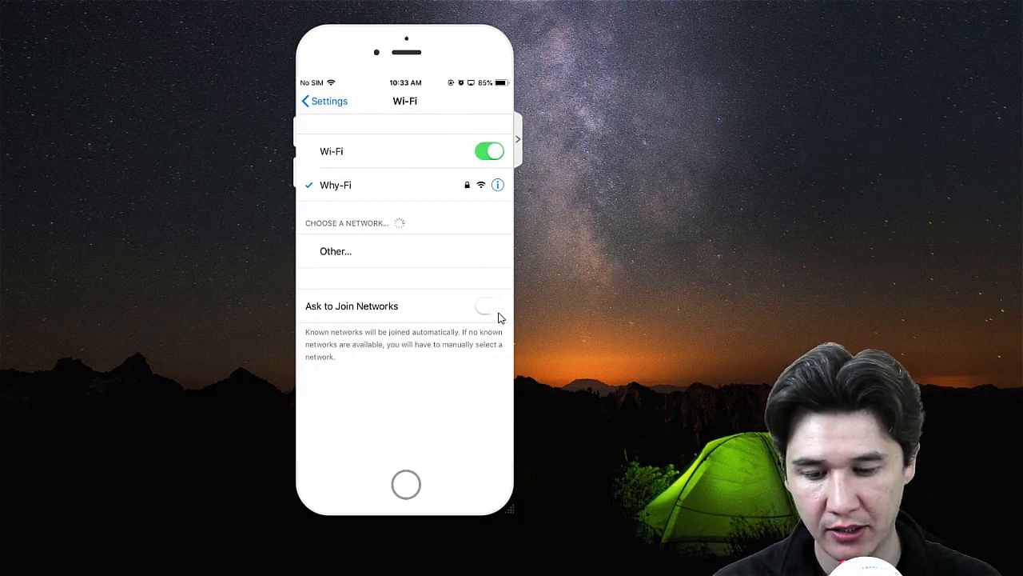
left_click(497, 184)
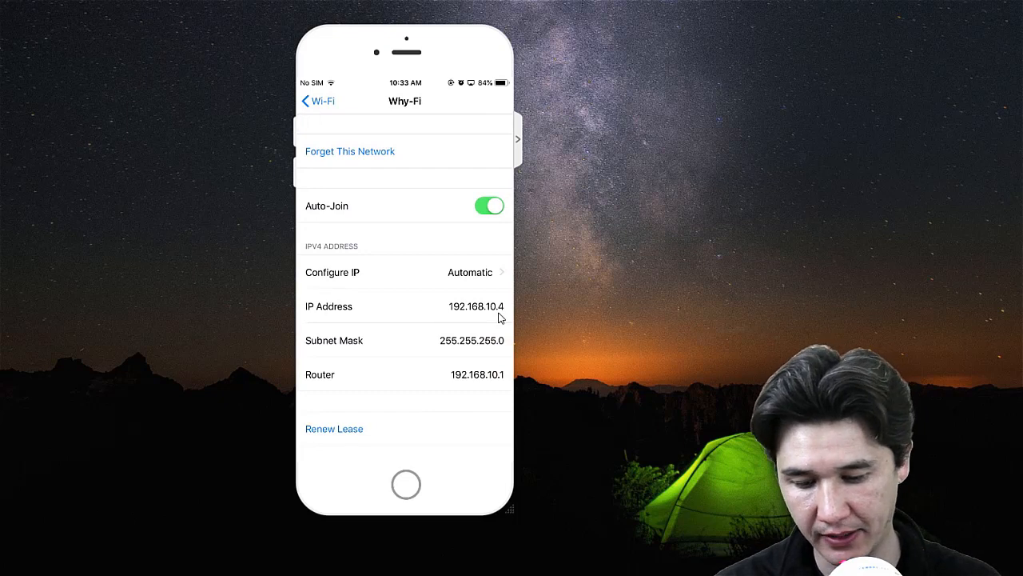
scroll("down", 3)
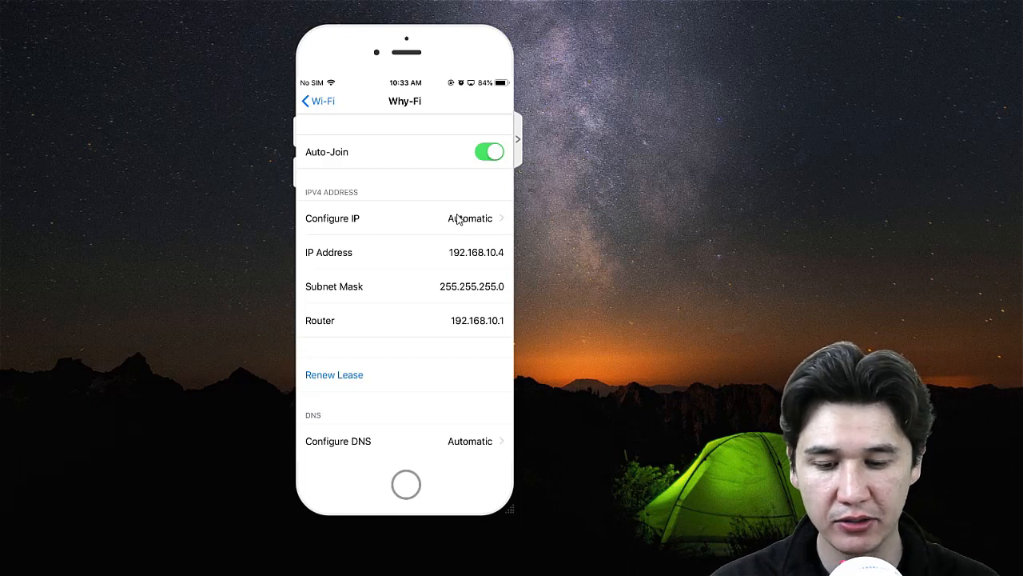
left_click(403, 218)
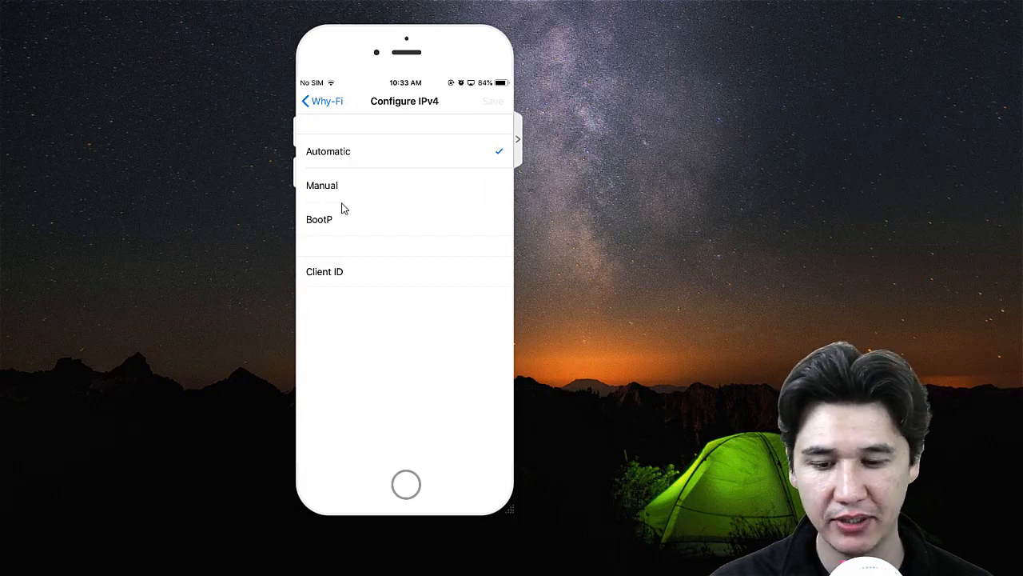
Set Why-Fi's IPv4 to Manual and begin the IP address with 192.168.10.
left_click(321, 185)
type("192.")
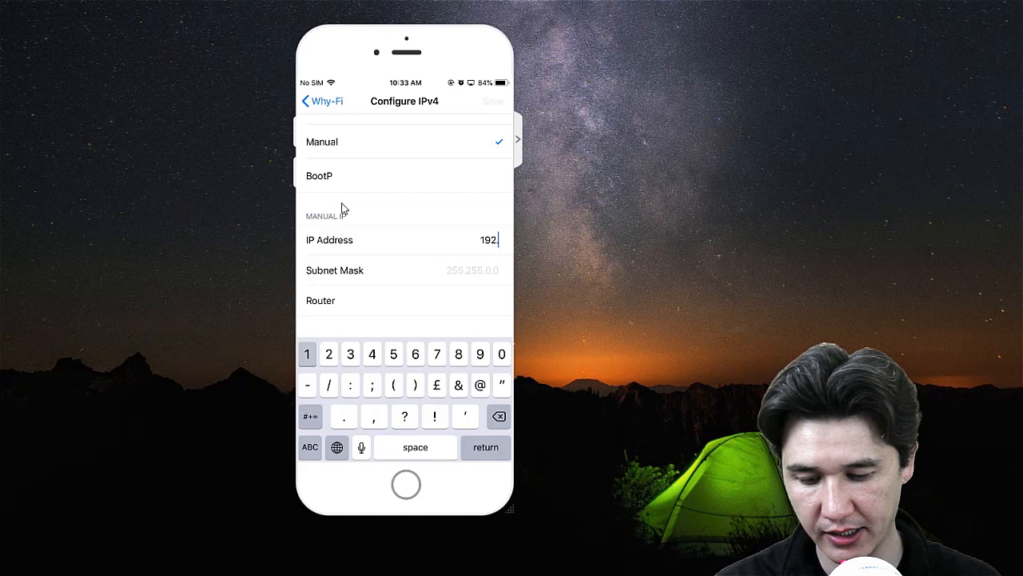
type("168.10.")
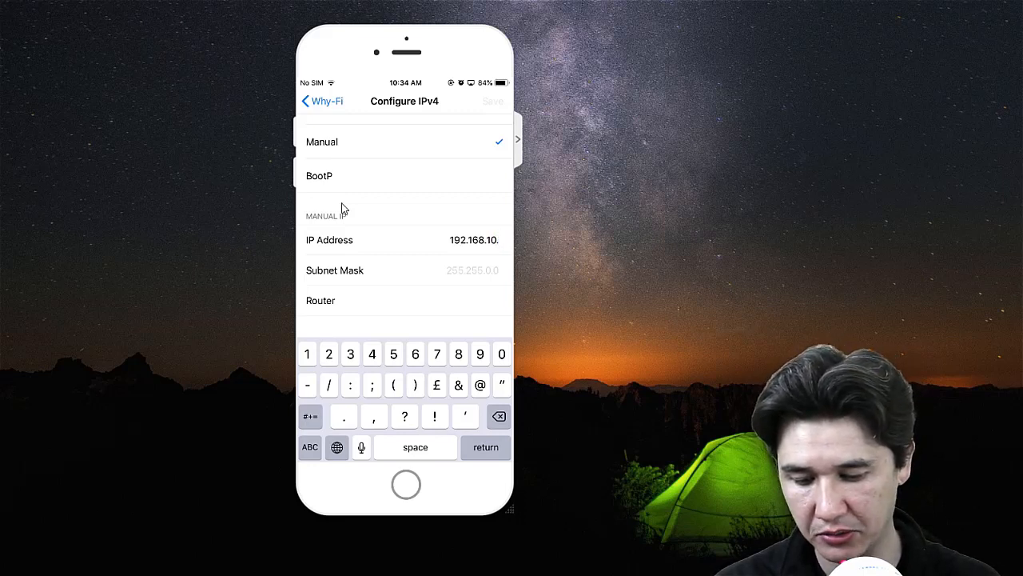
Enter IP 192.168.10.234, subnet 255.255.255.0 and router 192.168.10.1, then go home.
type("234")
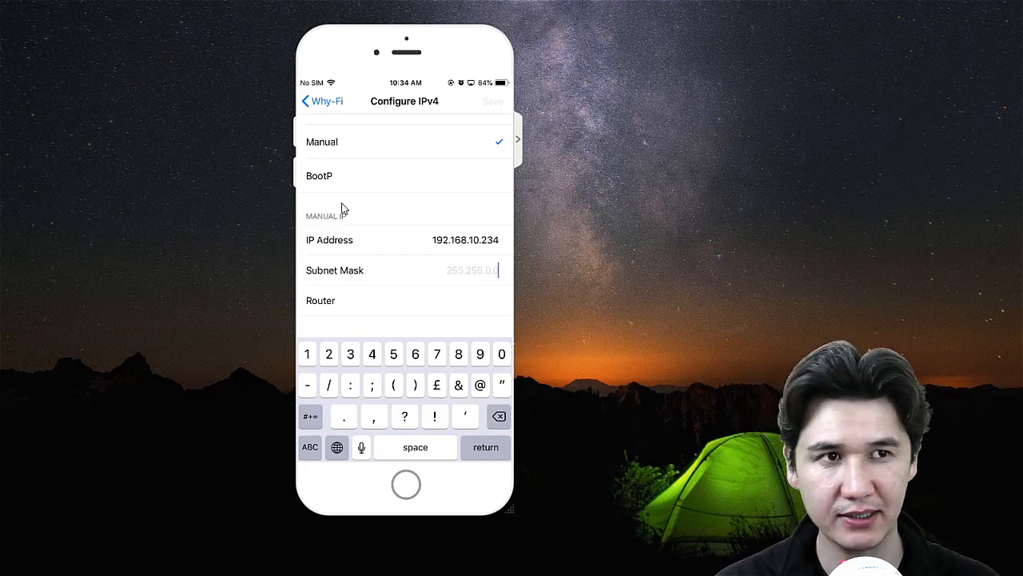
mouse_move(477, 287)
type("255")
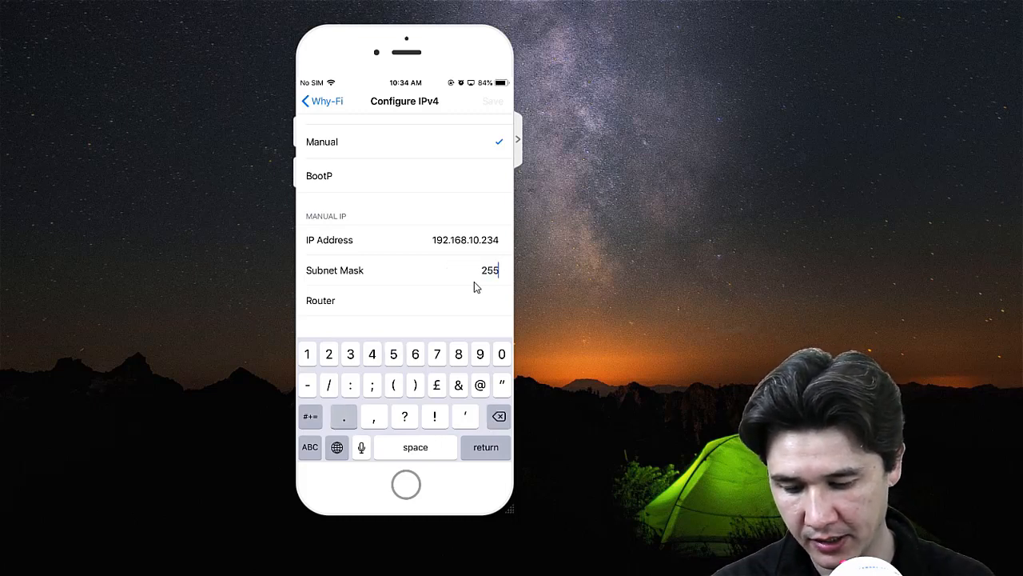
type(".255.")
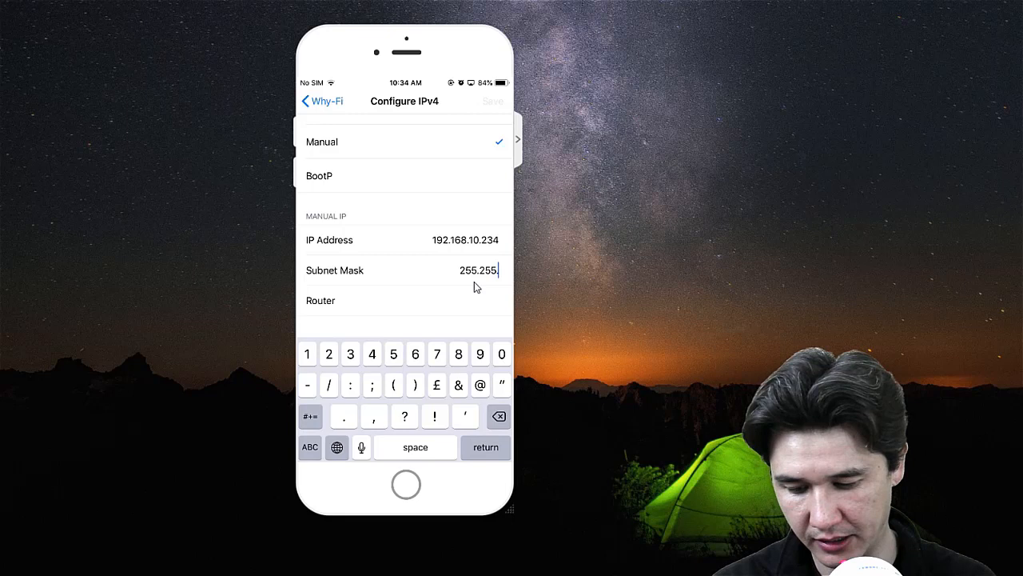
type("255.0")
left_click(404, 300)
type("192.168.10.1")
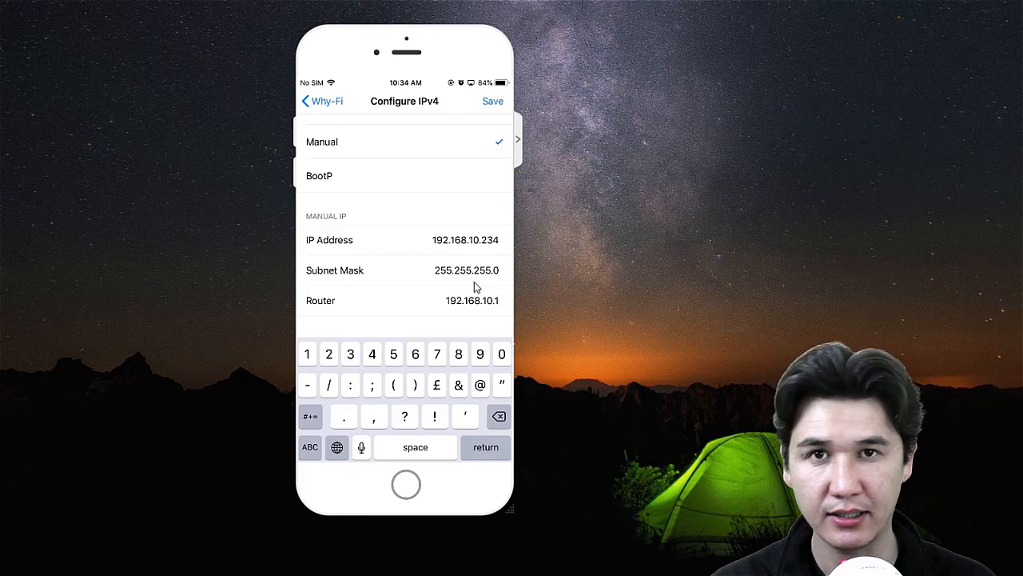
mouse_move(495, 279)
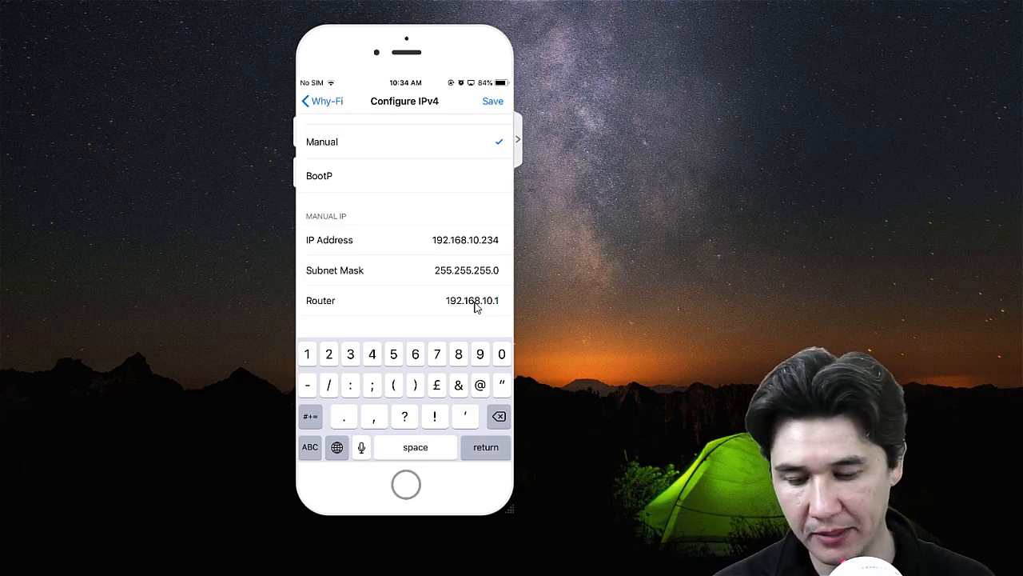
left_click(321, 100)
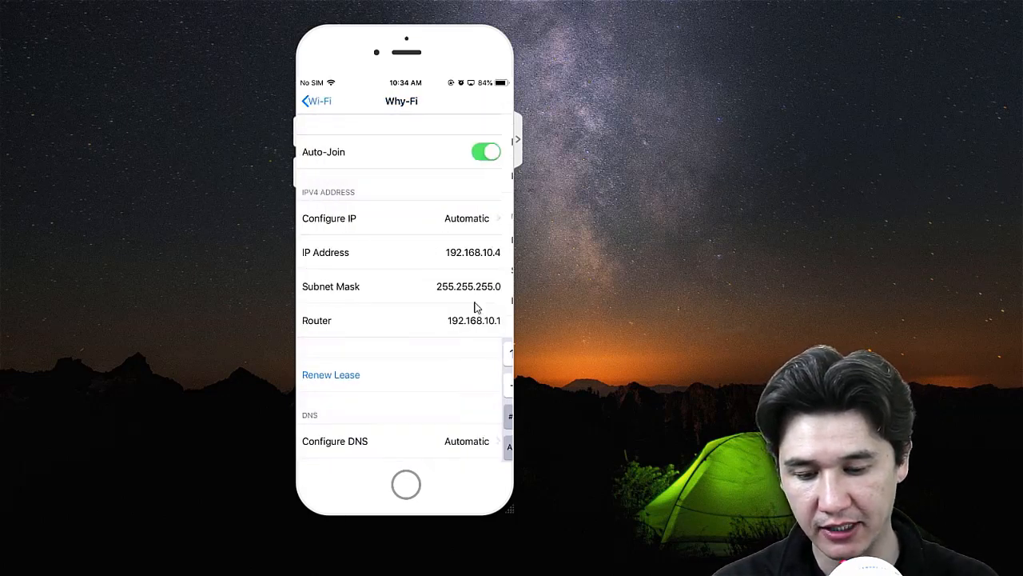
left_click(315, 101)
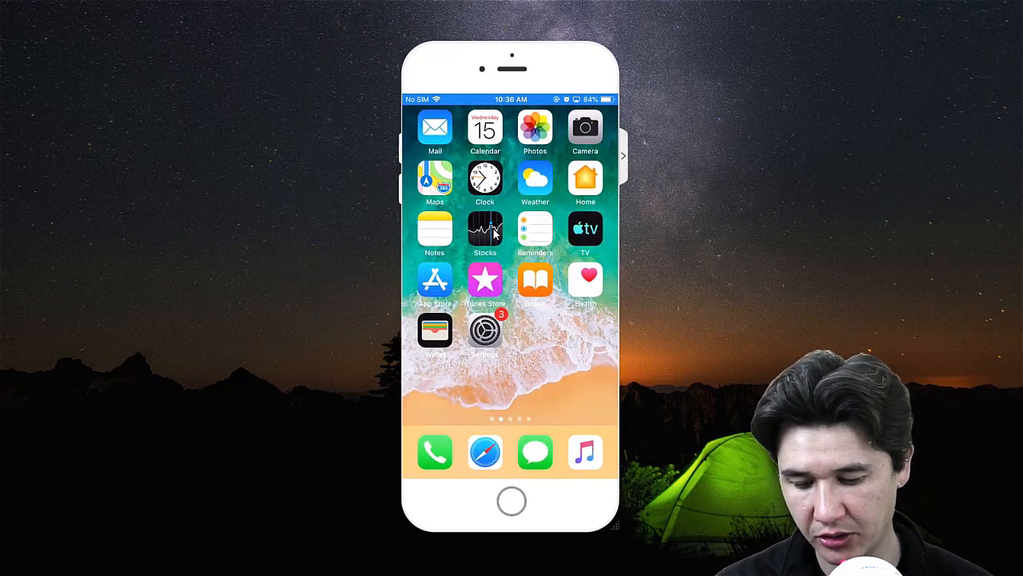
Launch Safari and load Google from the address bar's favourites.
left_click(484, 451)
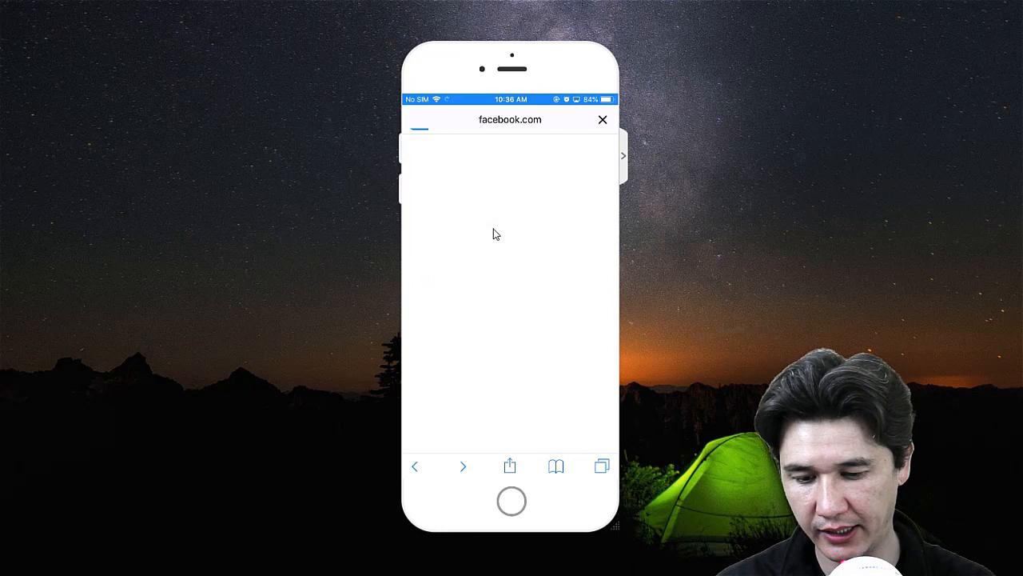
left_click(510, 120)
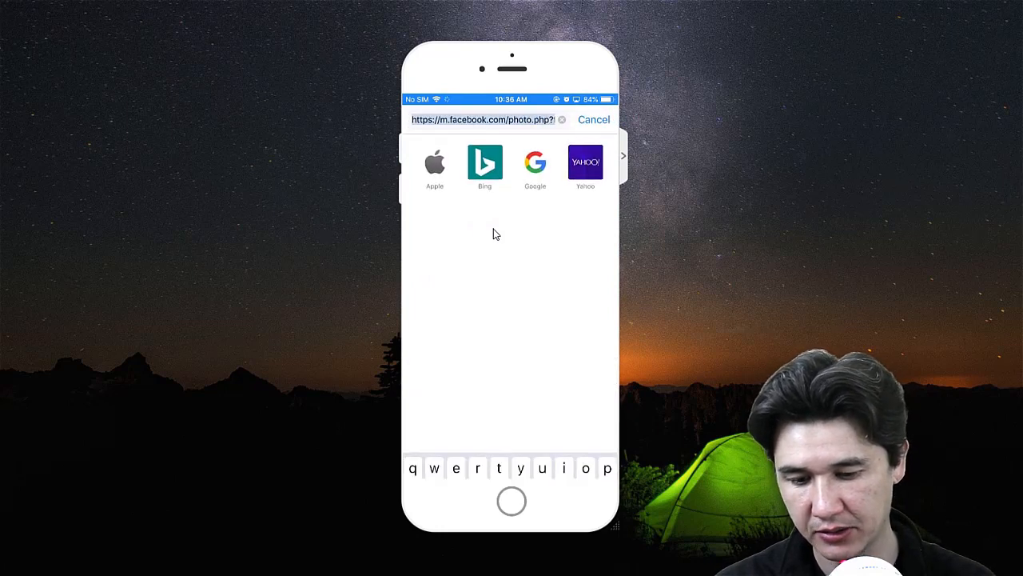
left_click(535, 164)
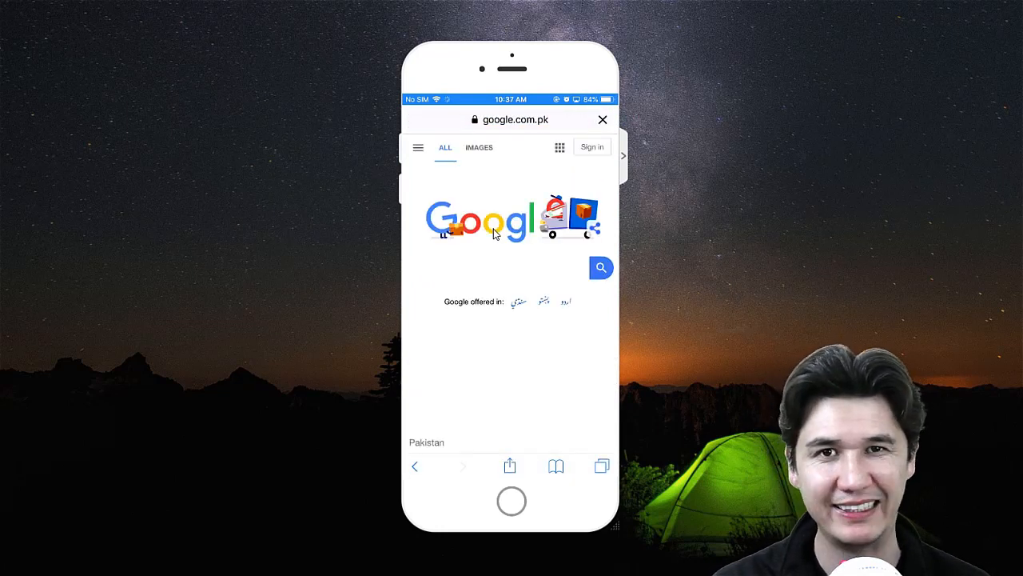